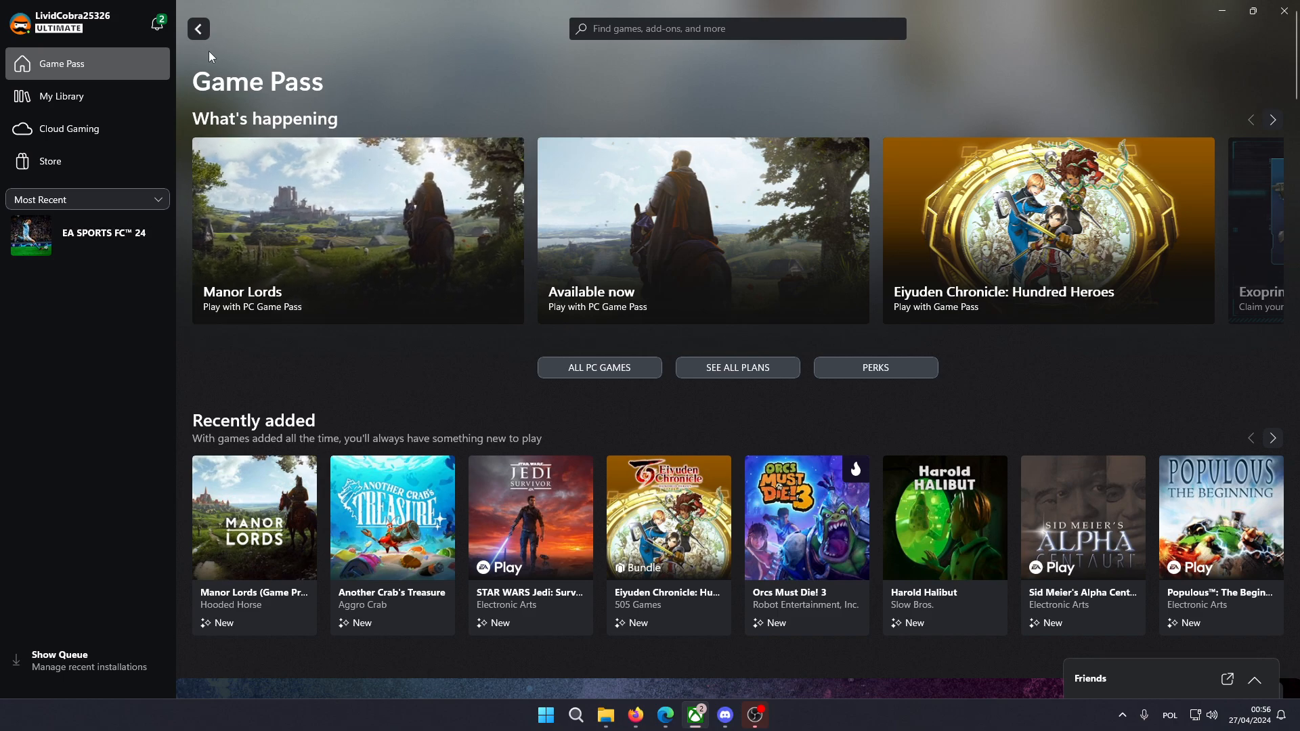
mouse_move(112, 65)
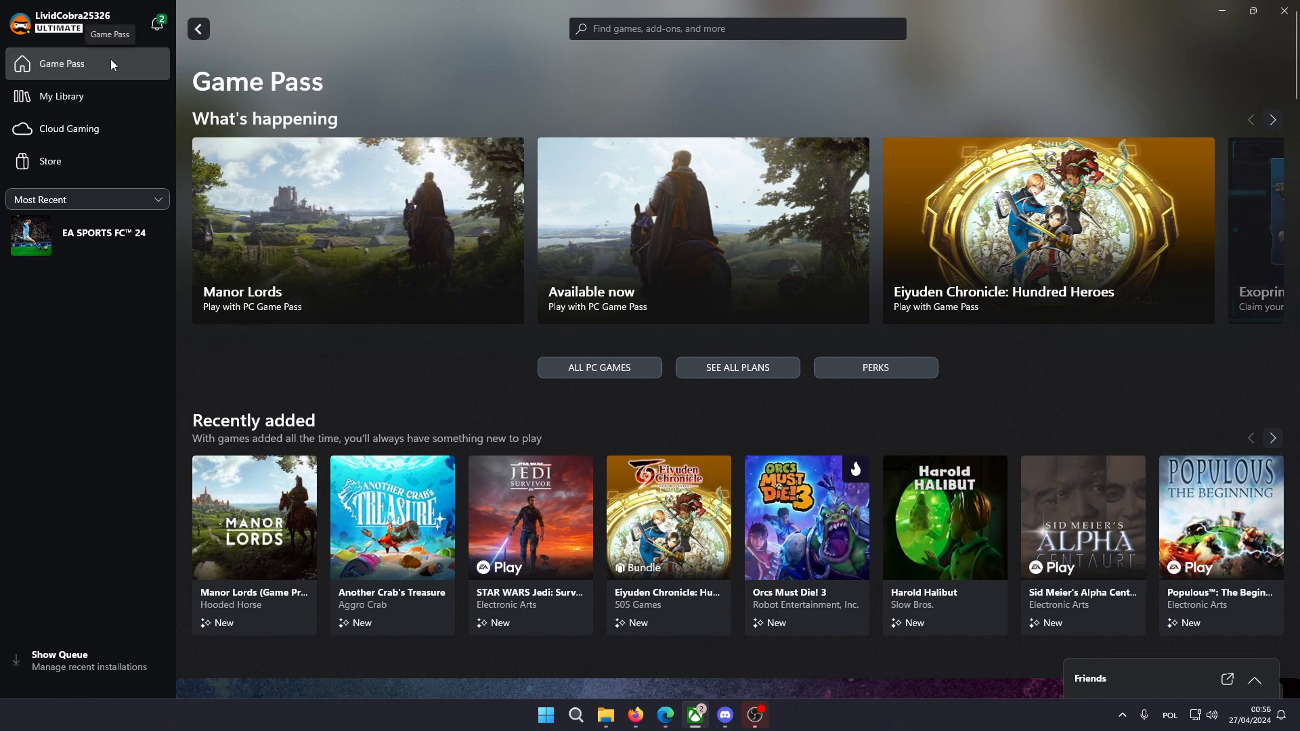
mouse_move(783, 202)
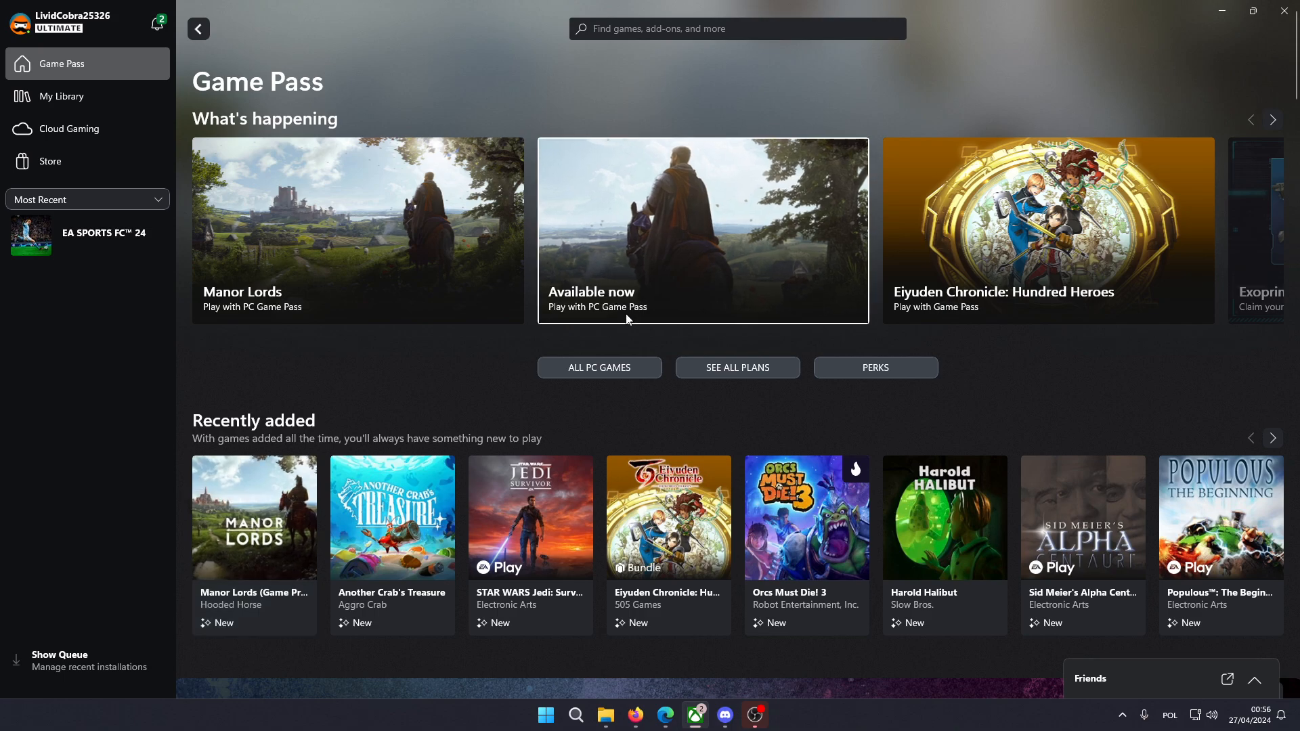
mouse_move(691, 28)
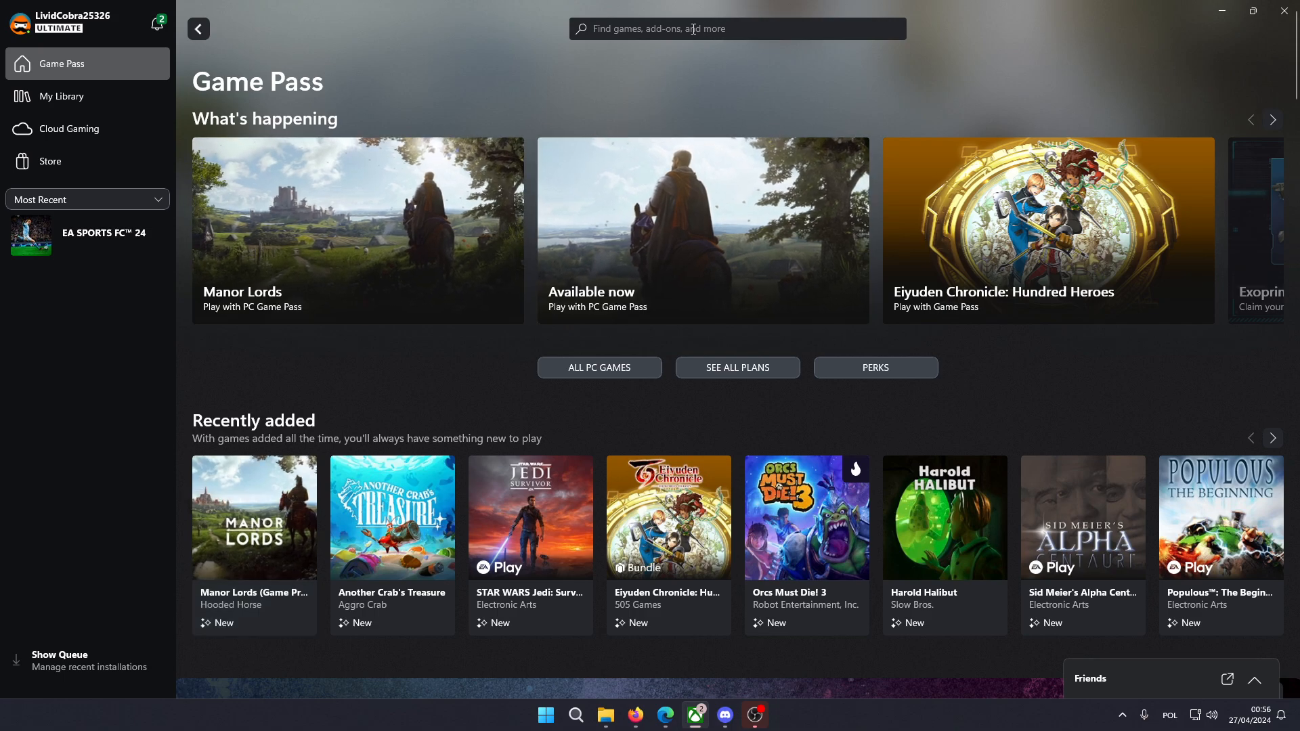
Search for 'Manor Lords' and open the Manor Lords (Game Preview) store page.
click(738, 28)
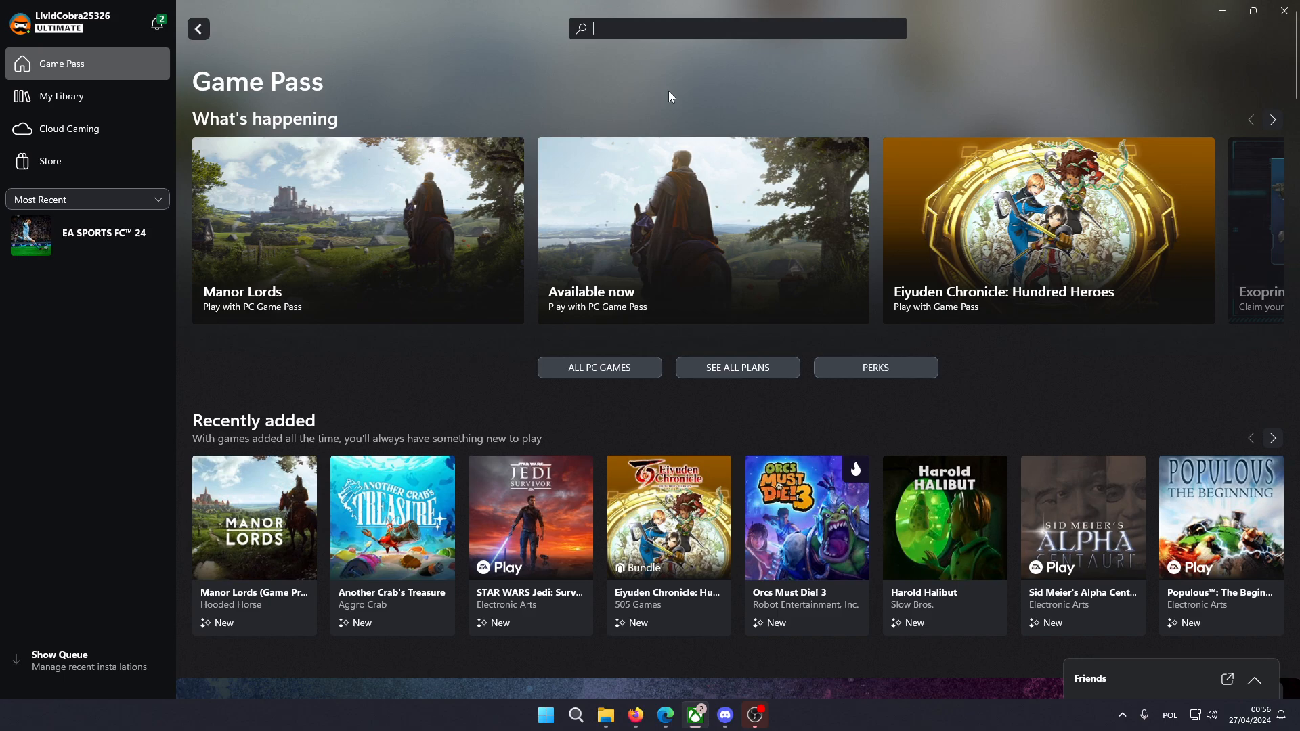
text(Manor Lords)
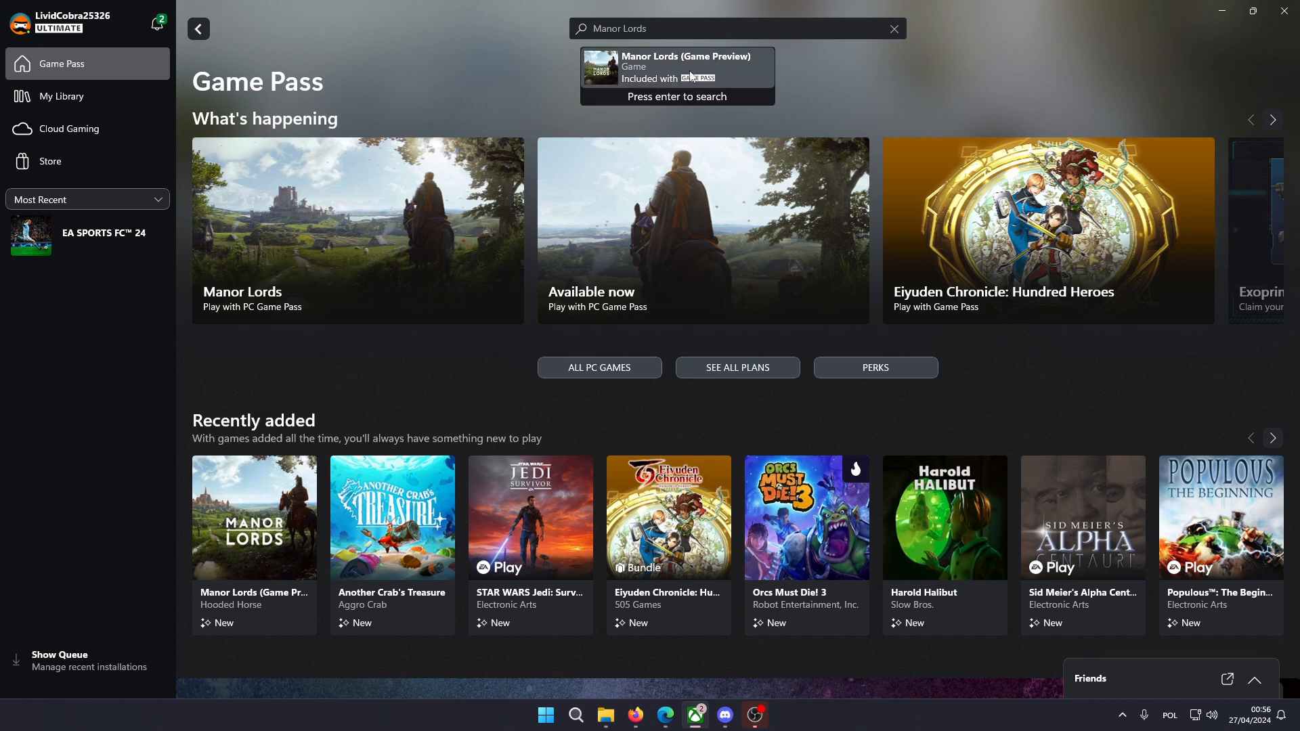
click(677, 66)
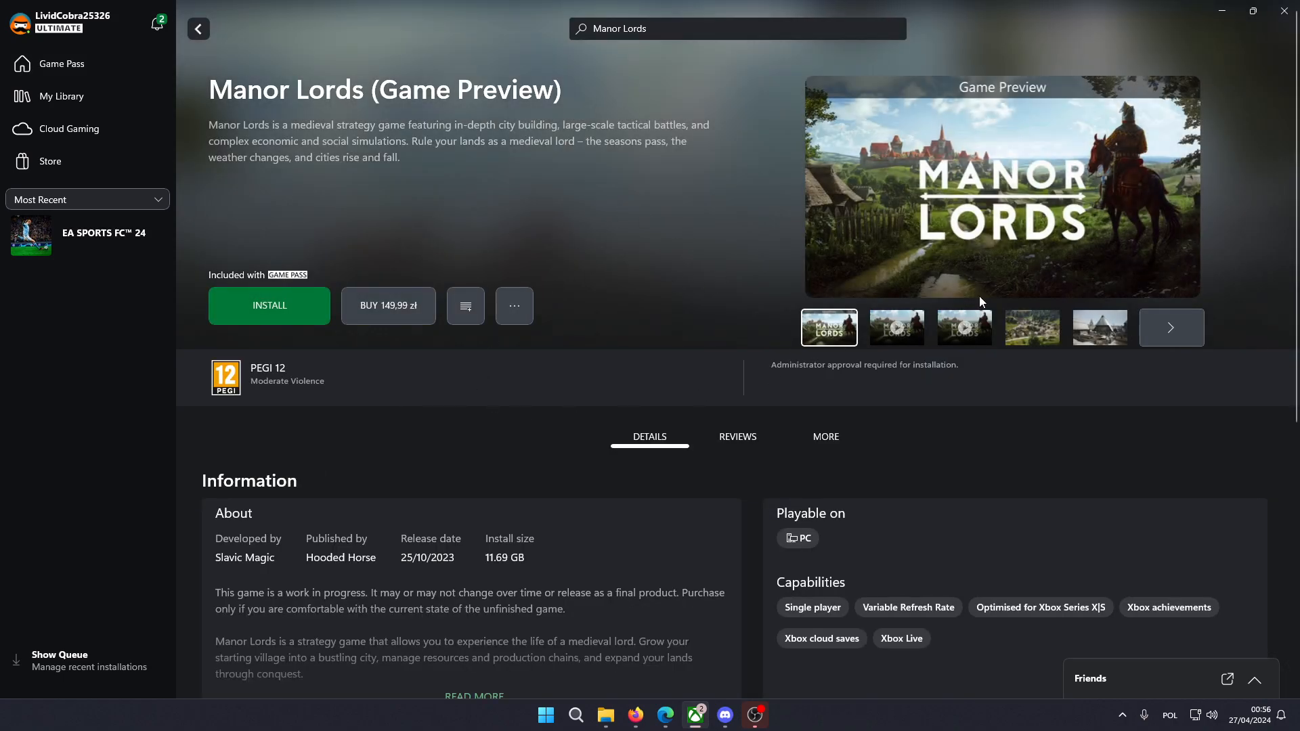
mouse_move(636, 285)
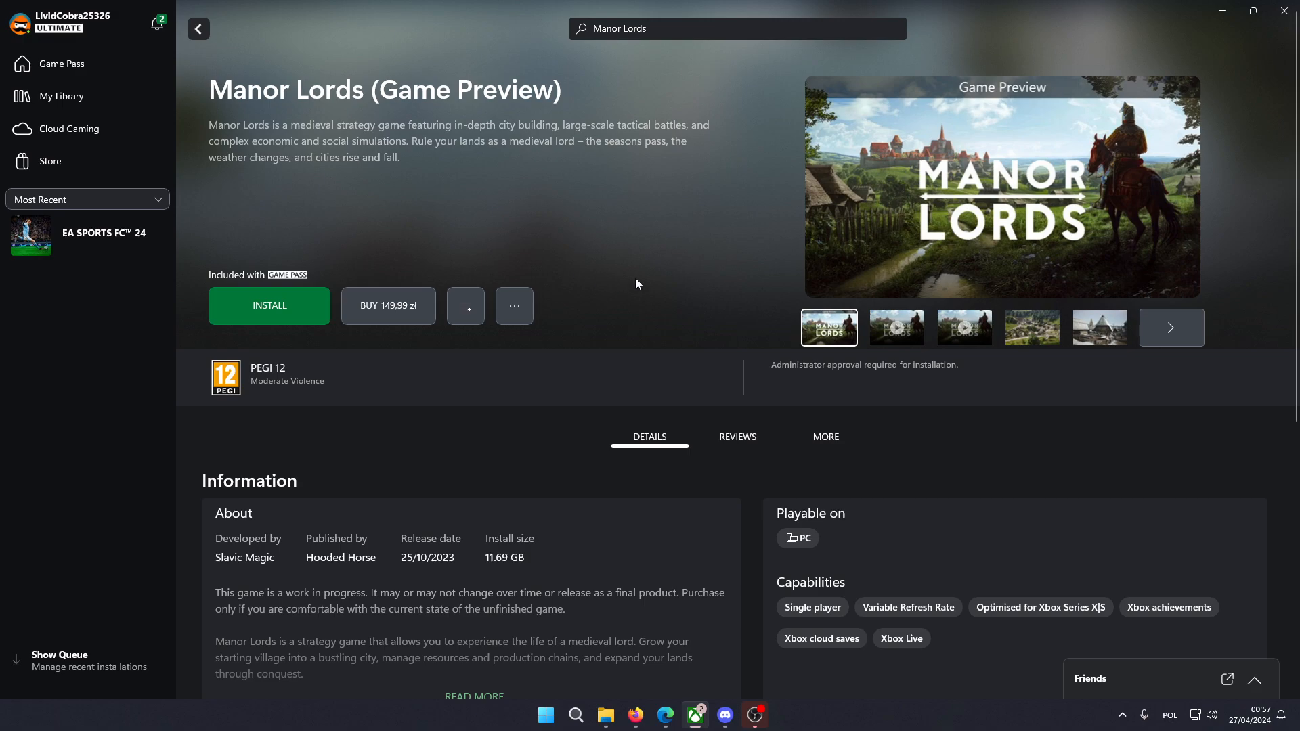
mouse_move(631, 263)
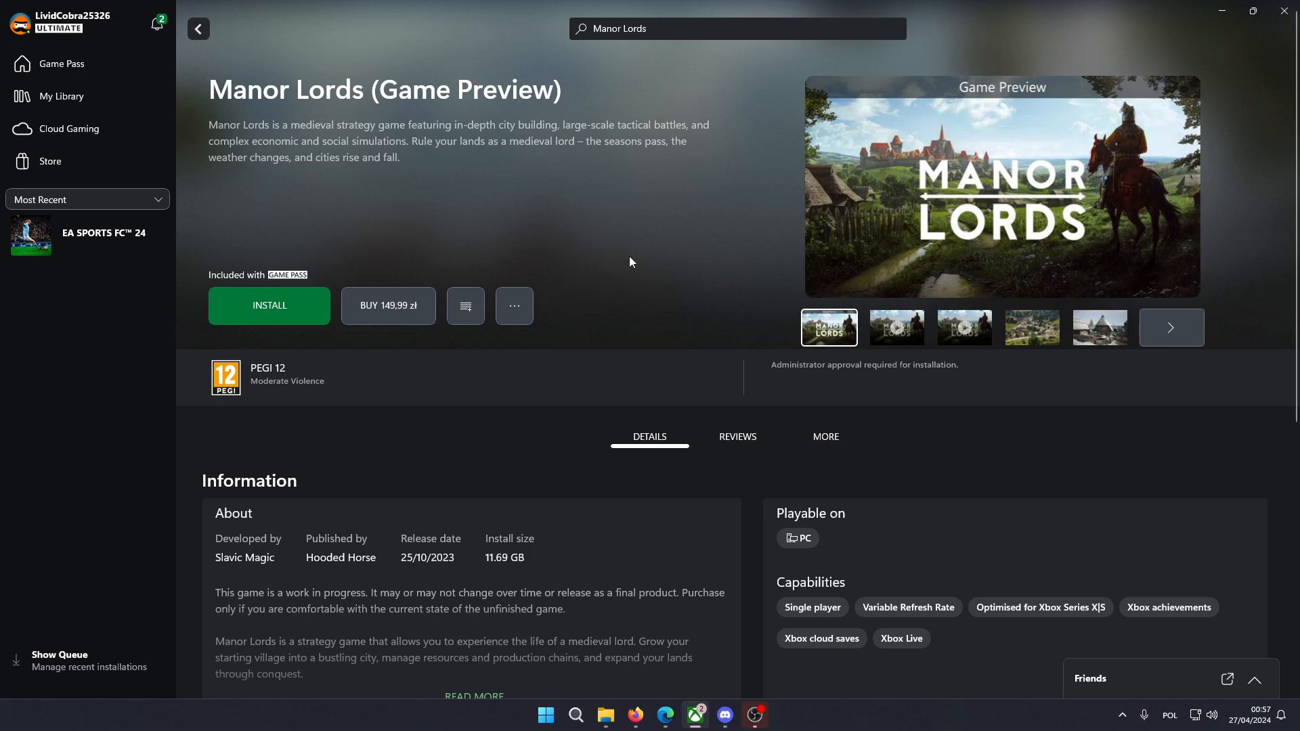
mouse_move(279, 321)
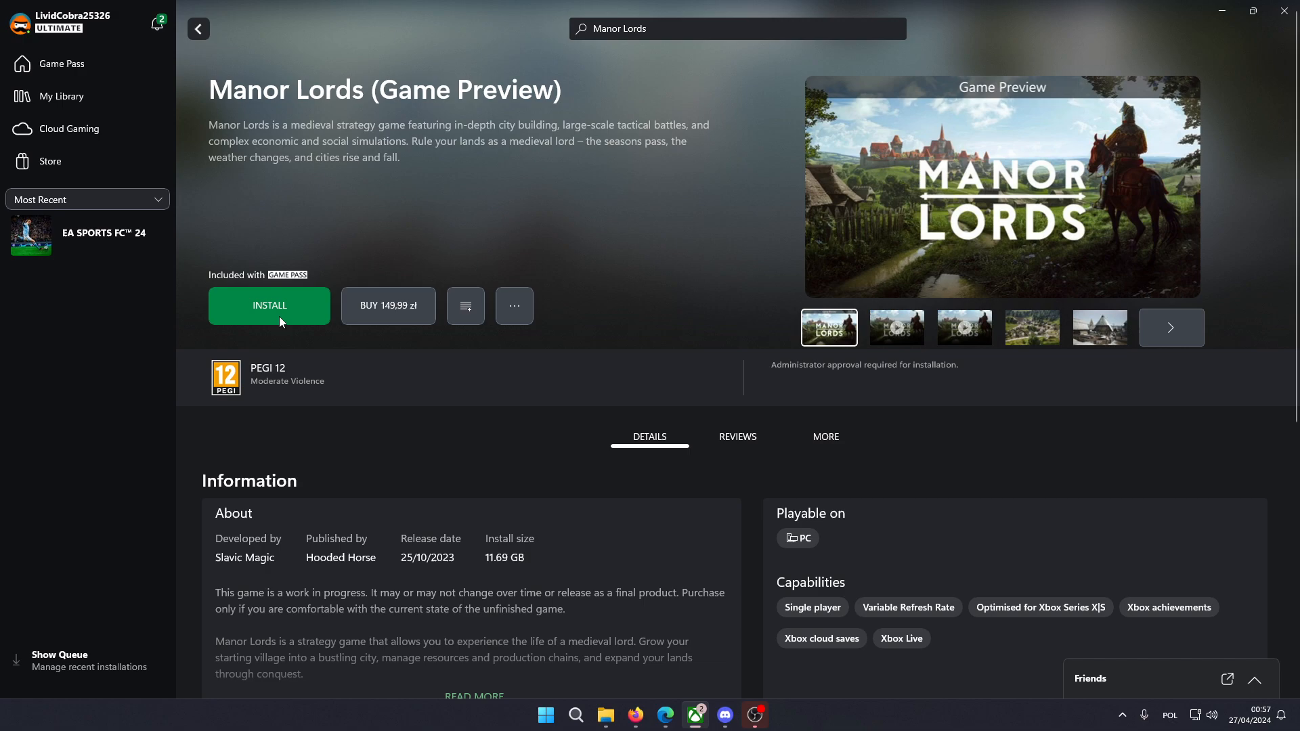
Choose INSTALL on the Manor Lords page to show the D:\XboxGames install prompt.
click(269, 305)
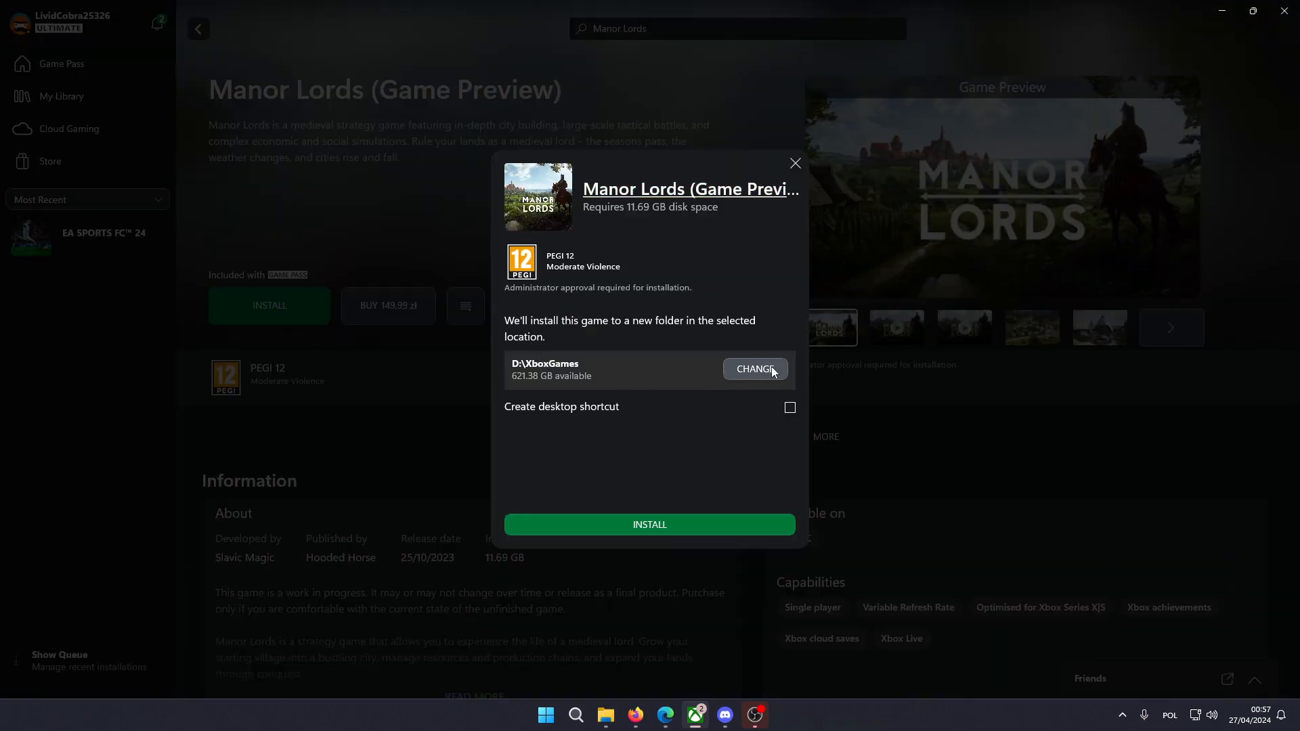
mouse_move(506, 383)
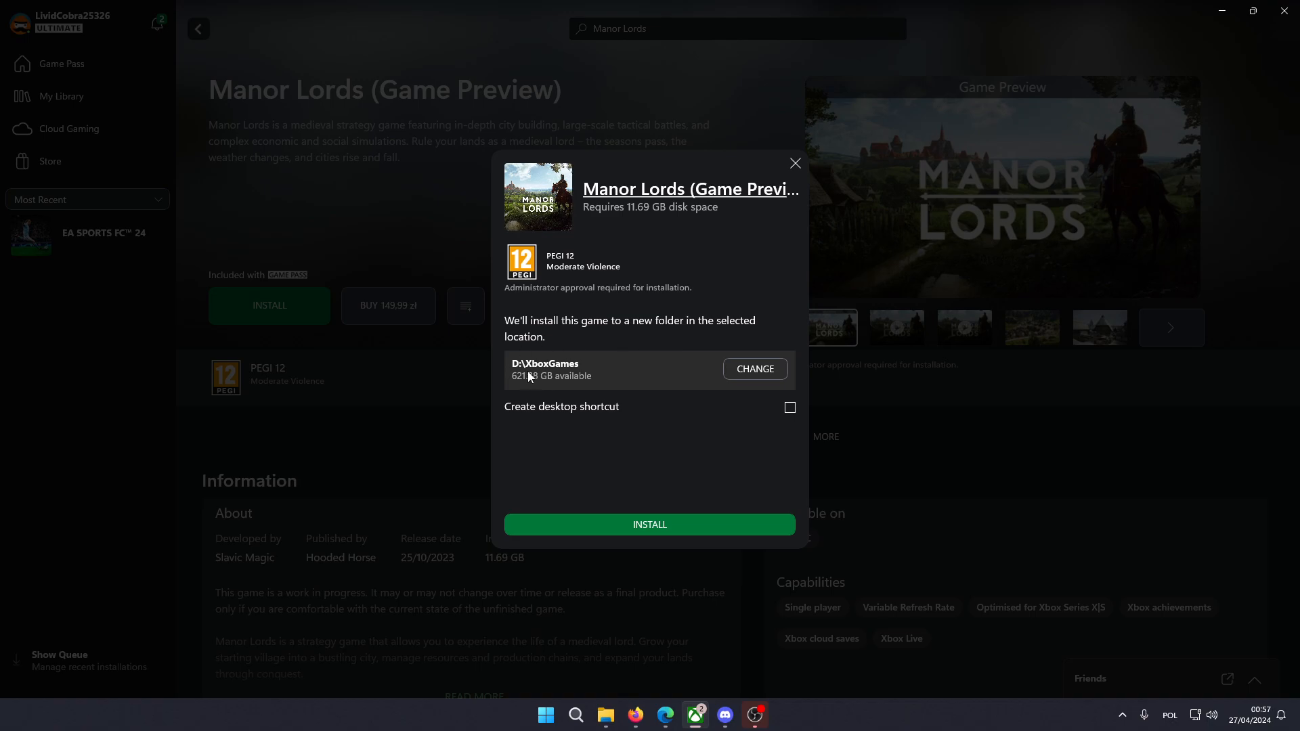
mouse_move(723, 399)
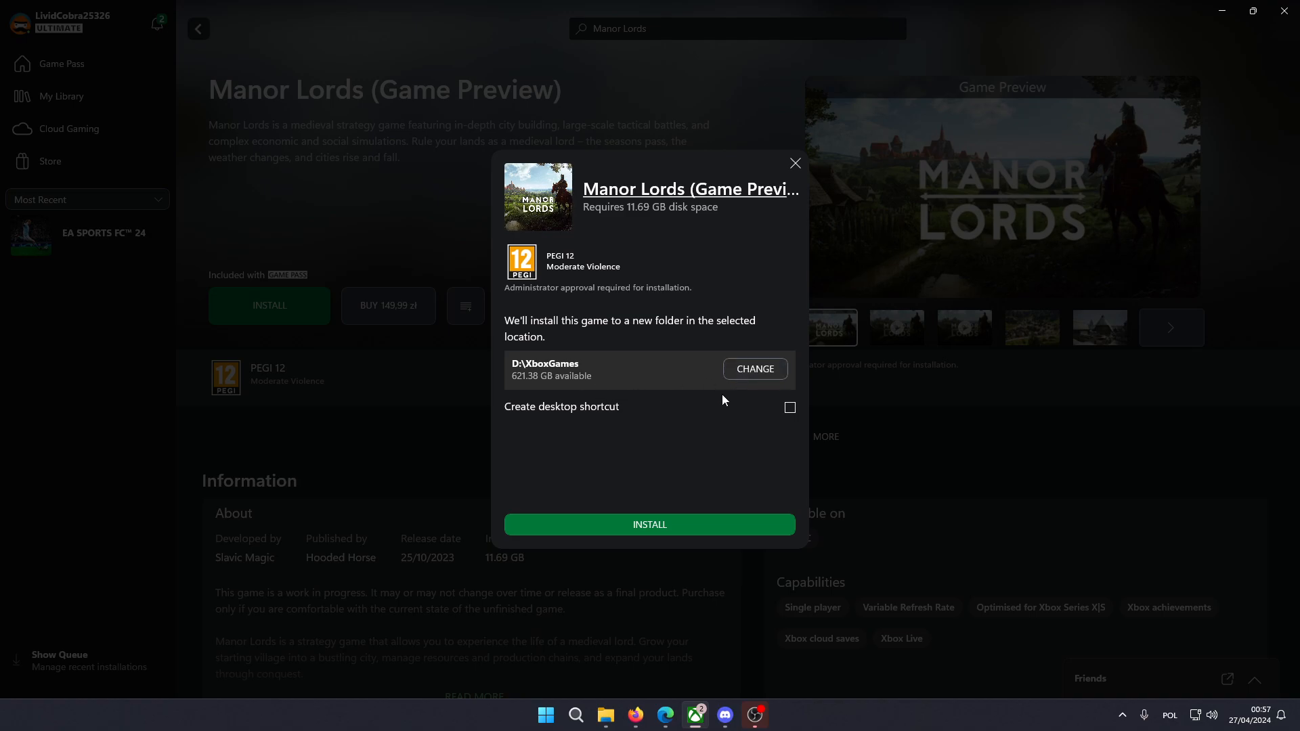
mouse_move(606, 407)
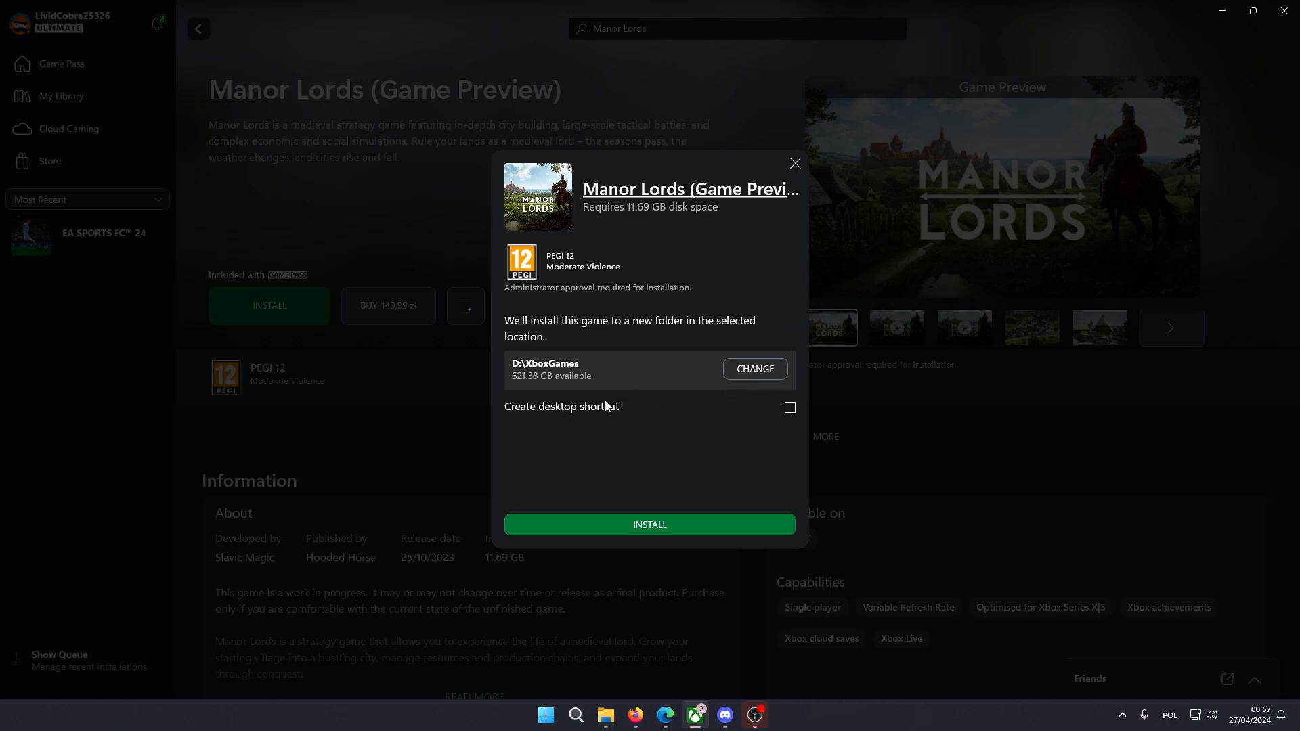
mouse_move(553, 432)
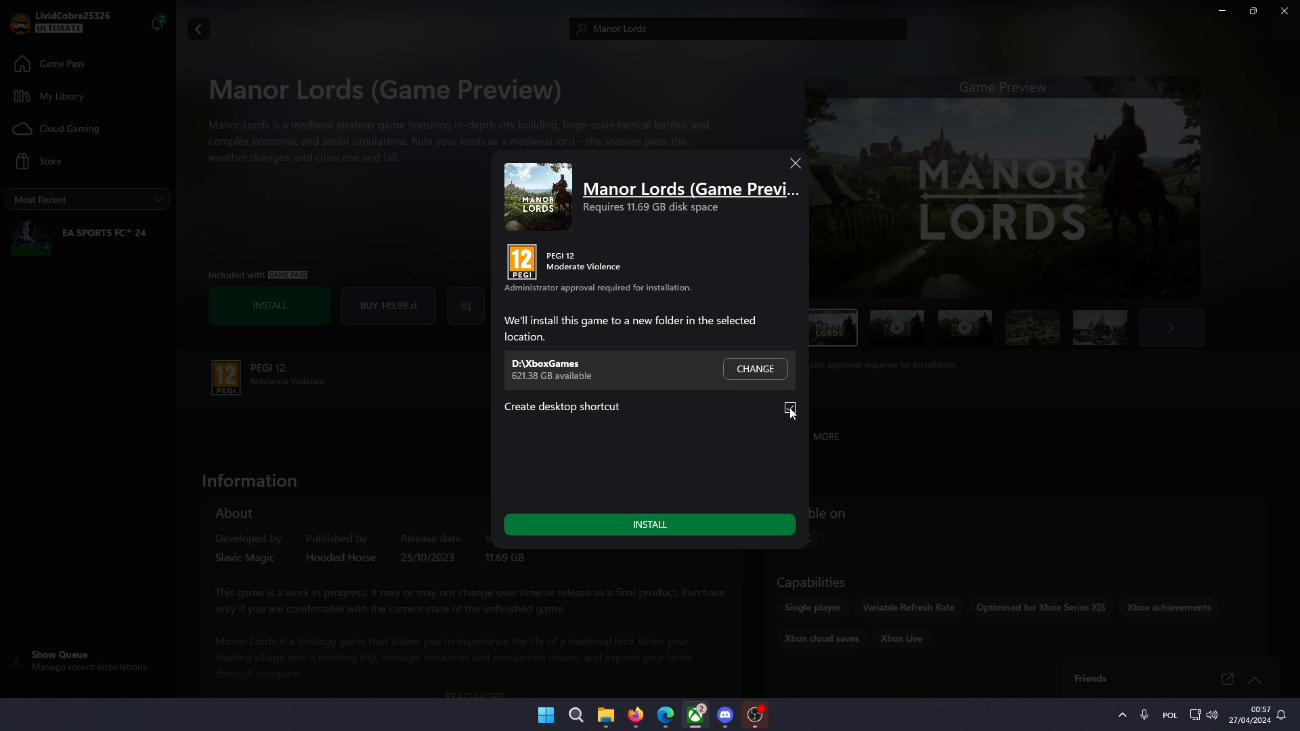
Confirm the install to D:\XboxGames so Manor Lords queues at 0% progress.
click(649, 524)
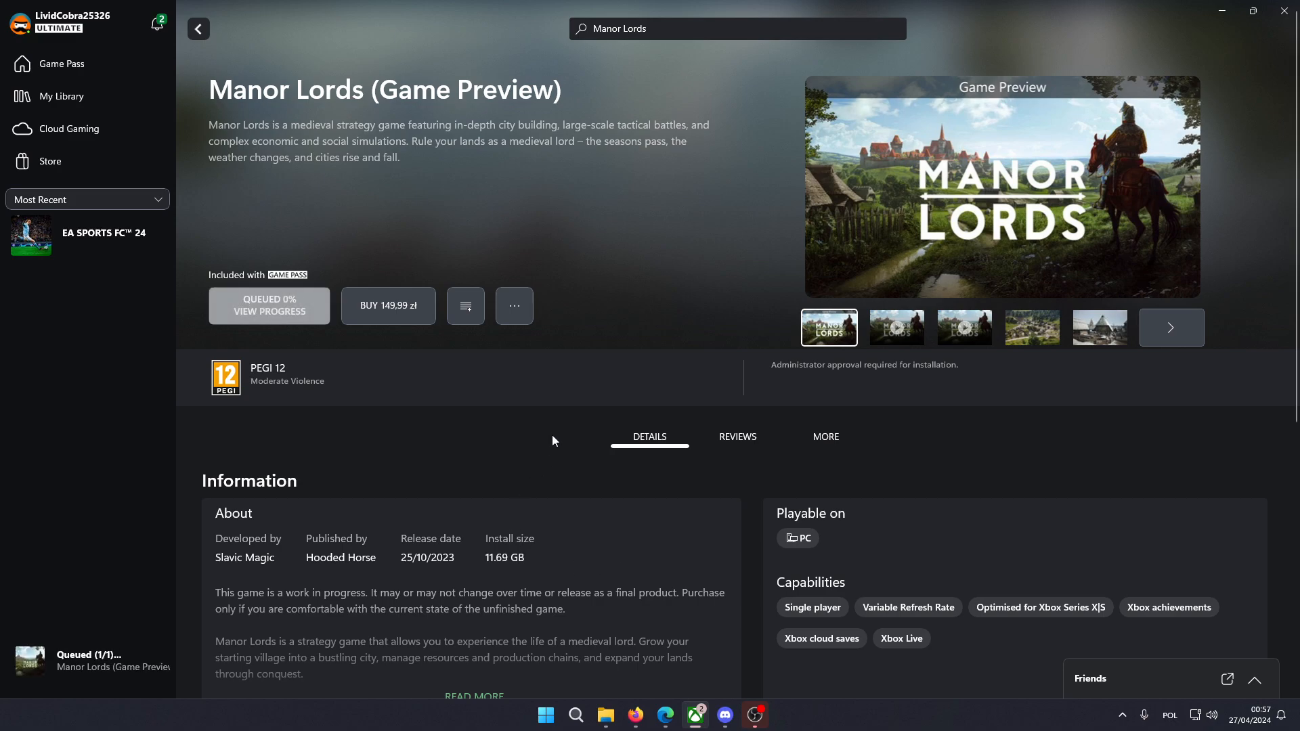